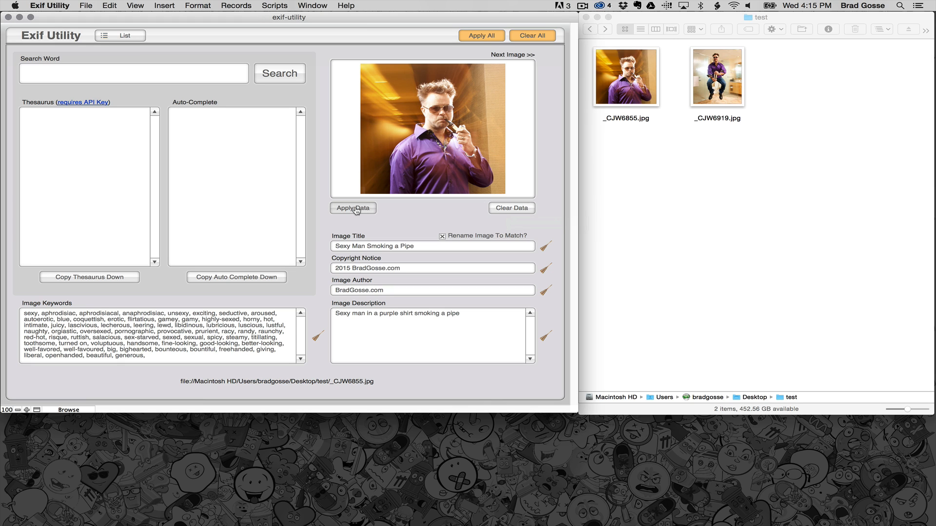
mouse_move(352, 207)
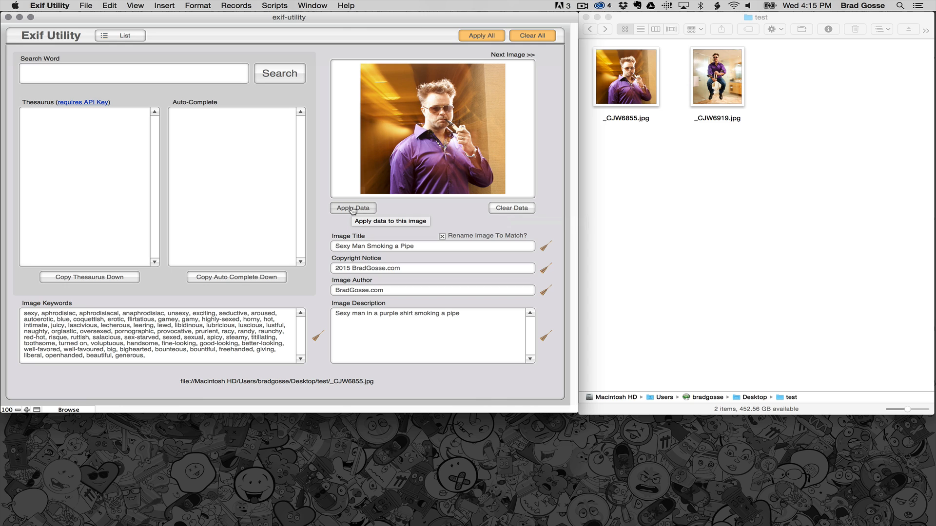
Write the metadata to _CJW6855.jpg, clear it again, and return to the all-photos list.
left_click(352, 208)
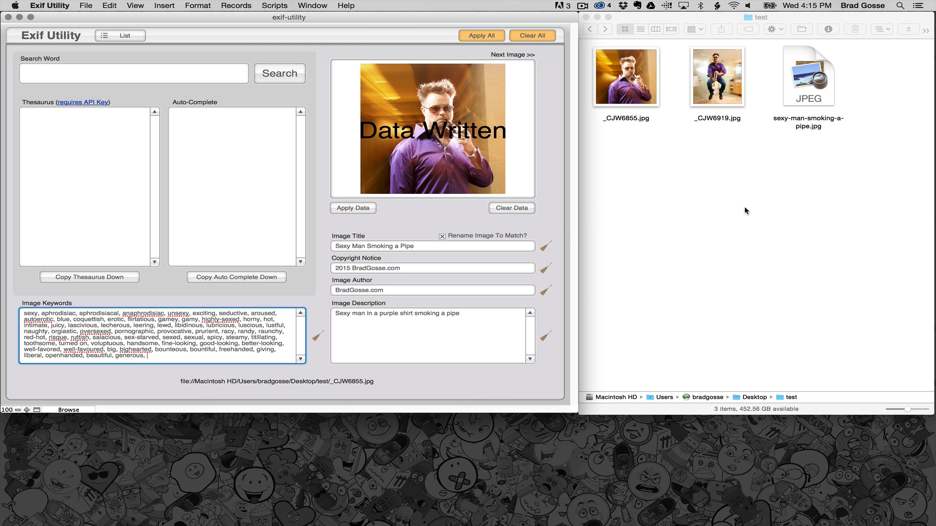
left_click(808, 76)
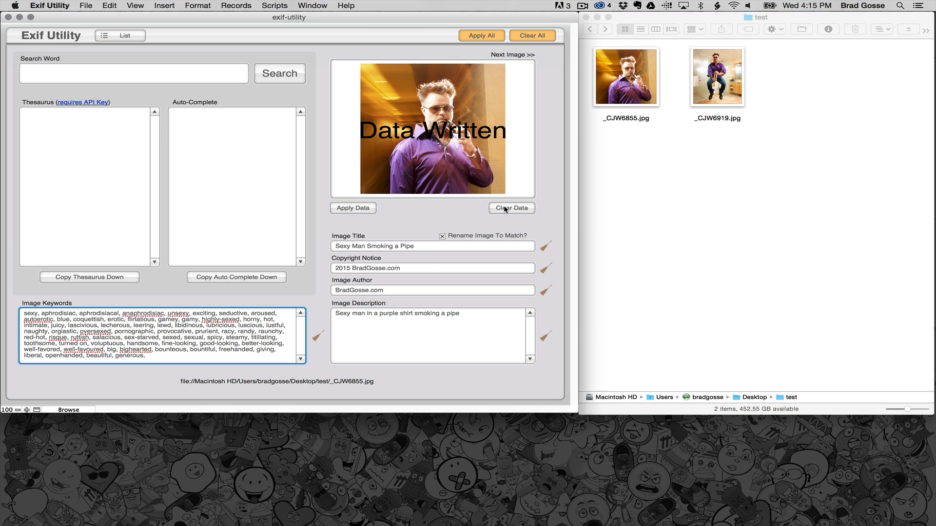
left_click(511, 207)
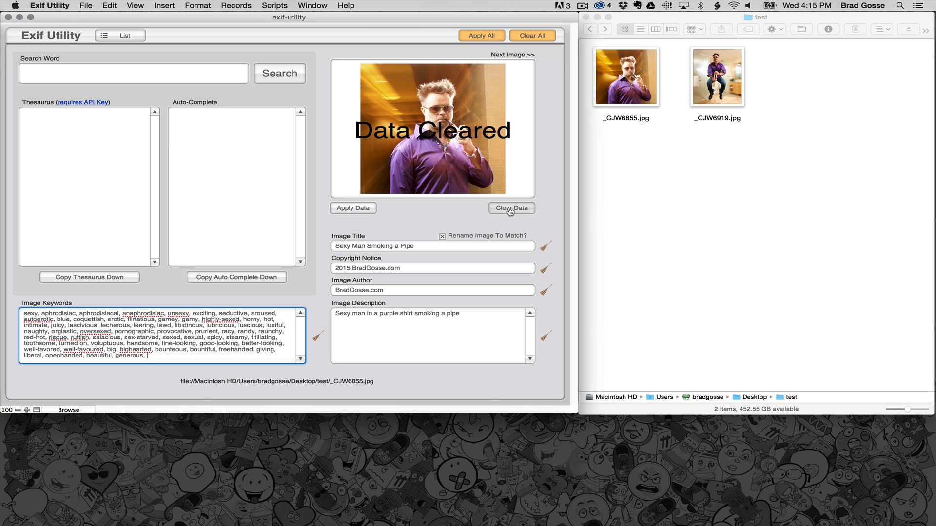
mouse_move(352, 208)
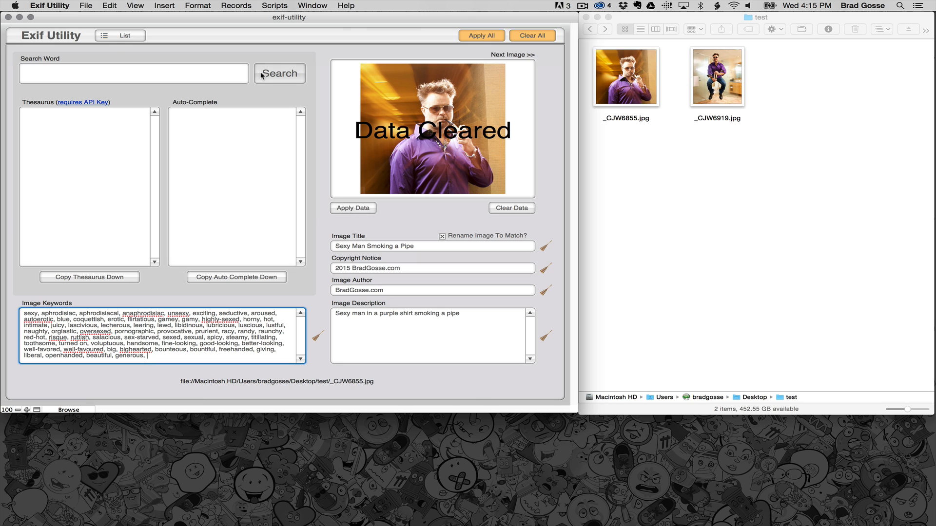
left_click(119, 35)
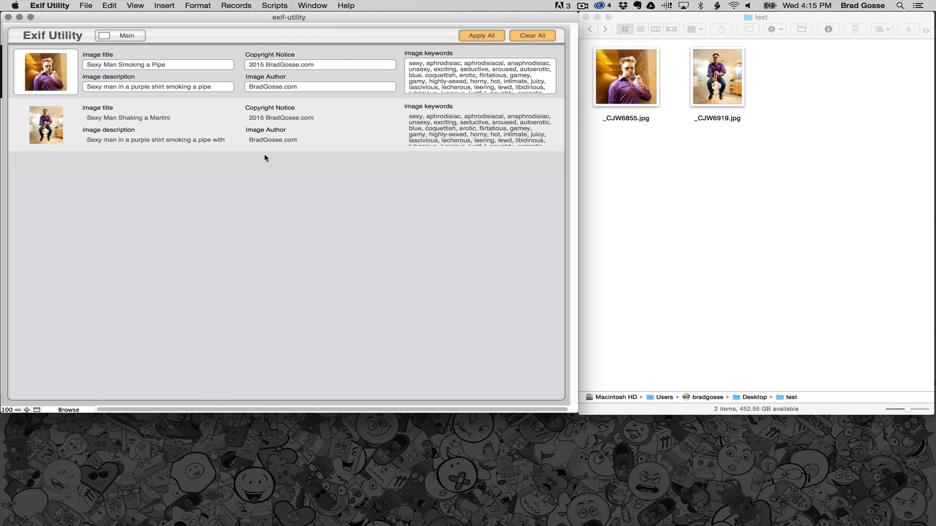
mouse_move(457, 145)
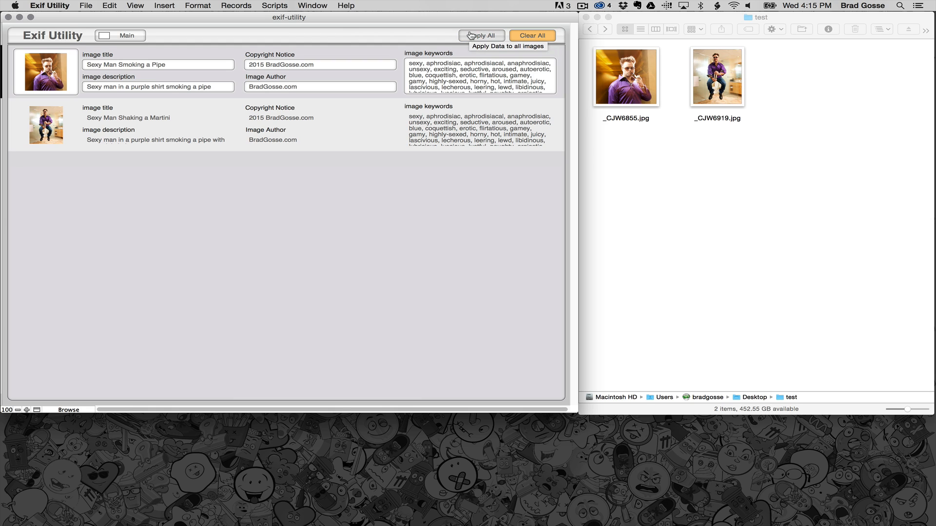
mouse_move(531, 35)
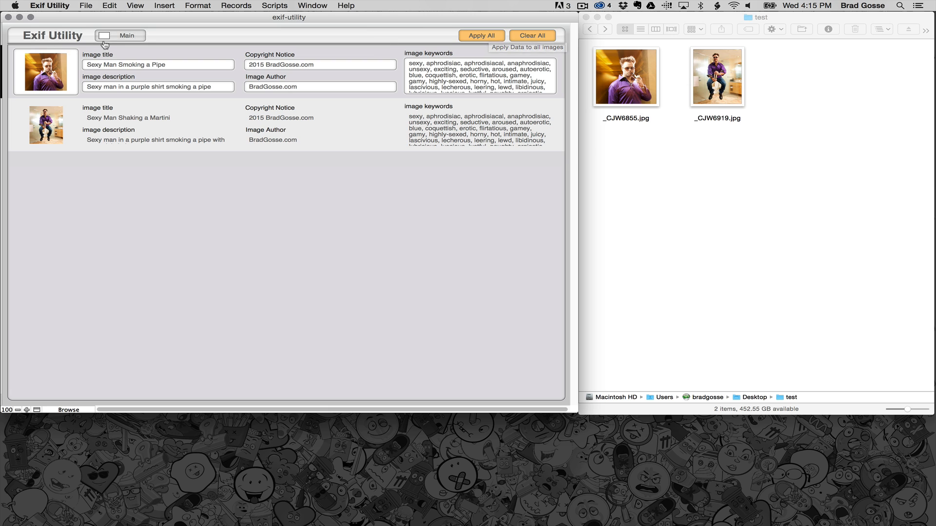
Toggle from the Main view back to the List view of both photos.
left_click(103, 36)
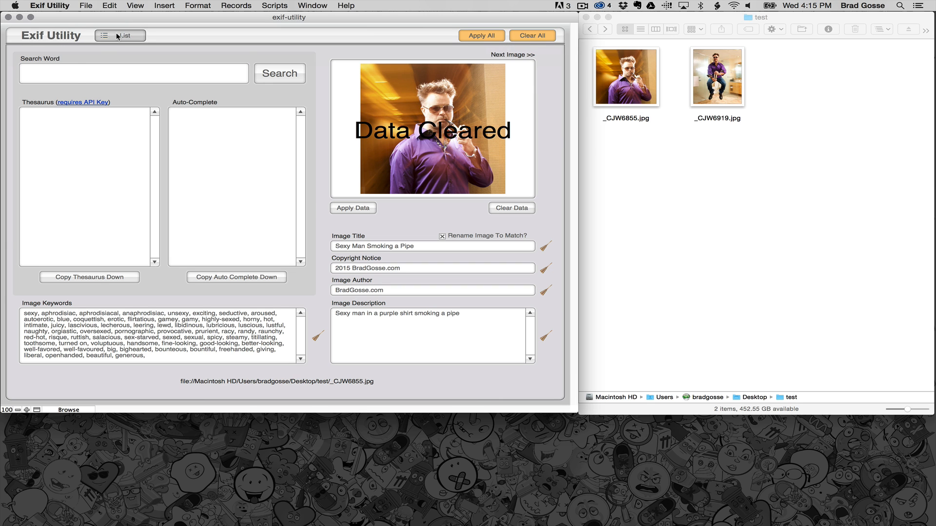
left_click(102, 35)
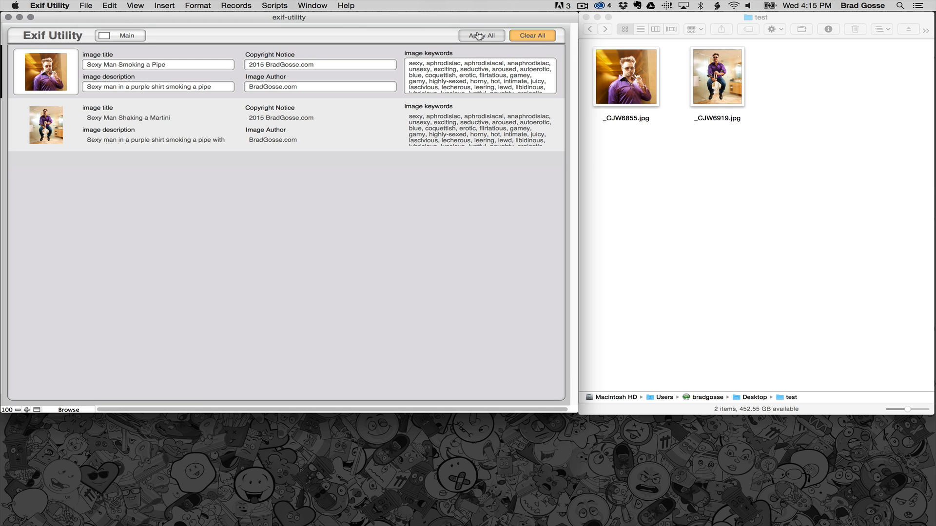
Apply metadata to all photos, then select the new sexy-man-smoking-a-pipe.jpg copy in Finder.
left_click(481, 35)
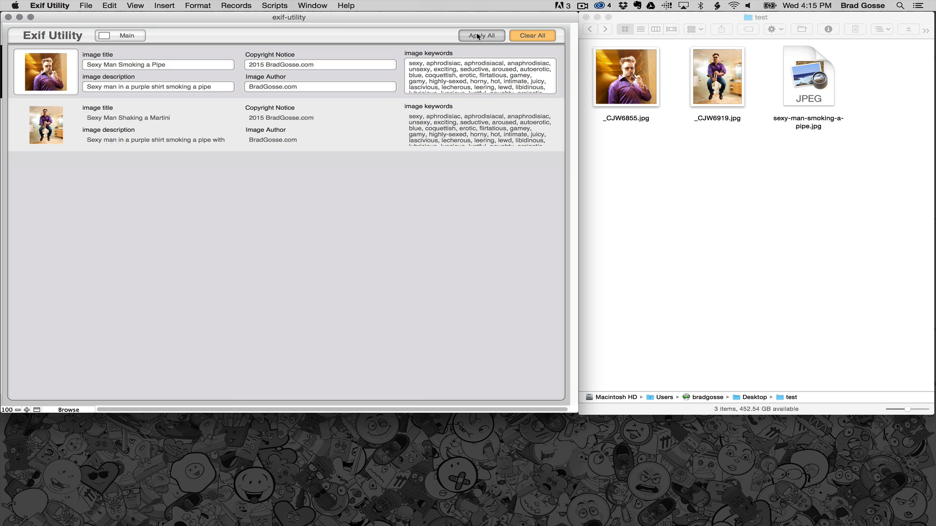
left_click(481, 35)
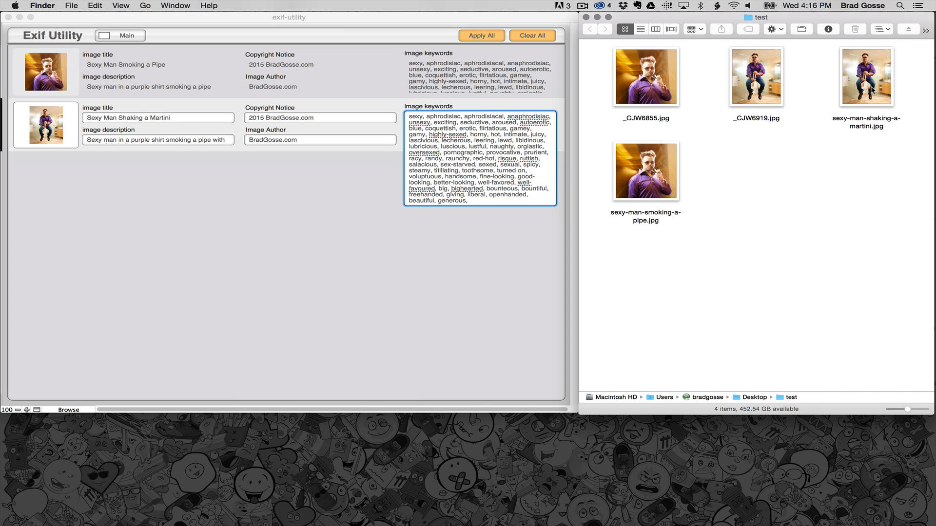
left_click(645, 171)
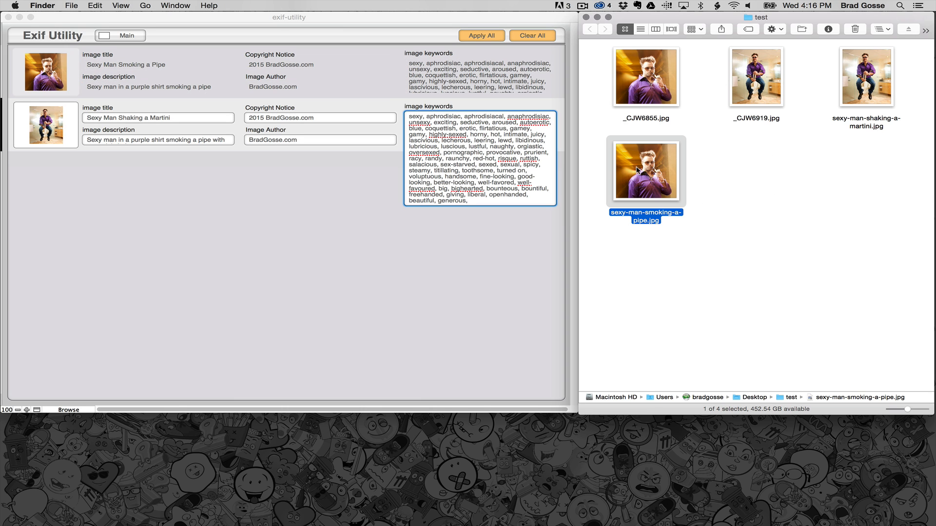
mouse_move(635, 172)
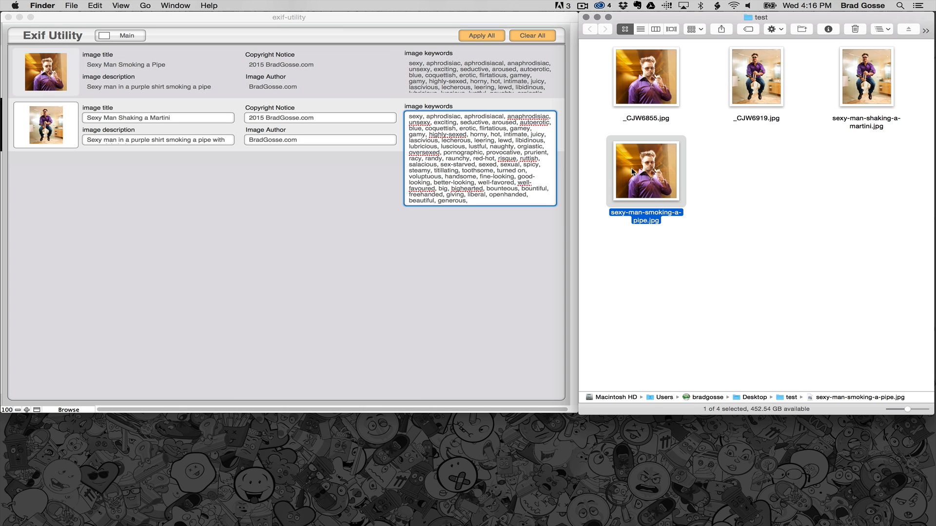